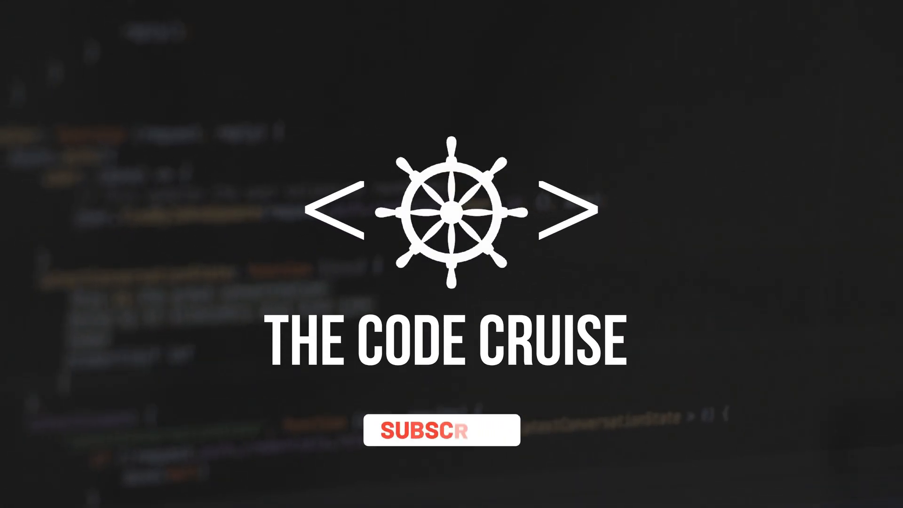
Review index.mjs, highlighting the RESPONSE_TYPE_DELTA and RESPONSE_TYPE_DONE constants in the conversation code
click(436, 429)
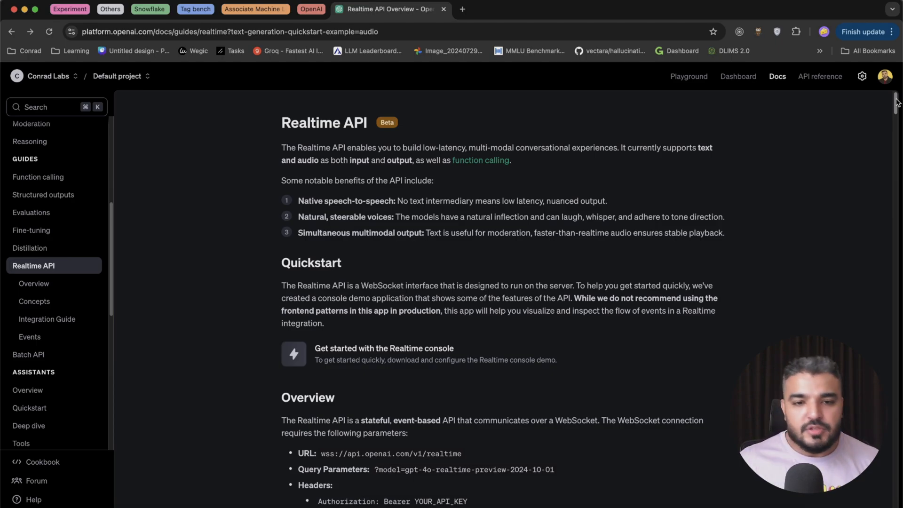
mouse_move(358, 247)
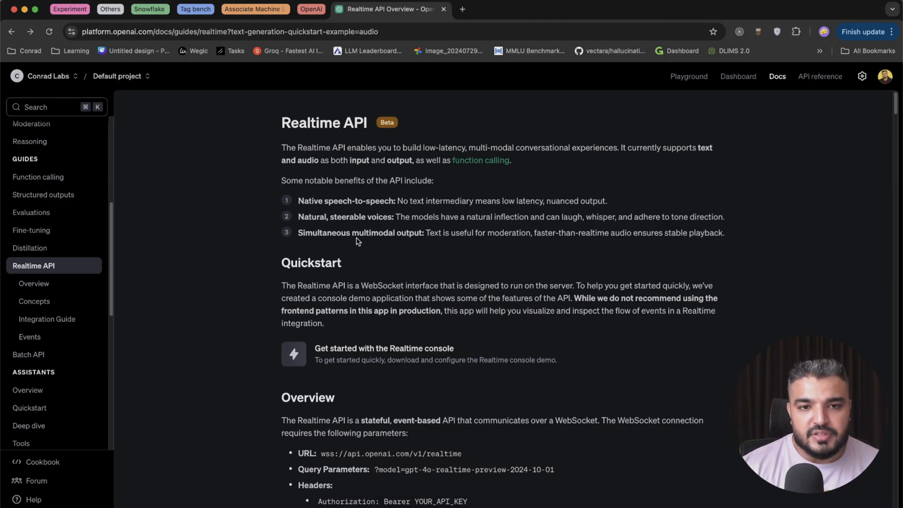
mouse_move(344, 212)
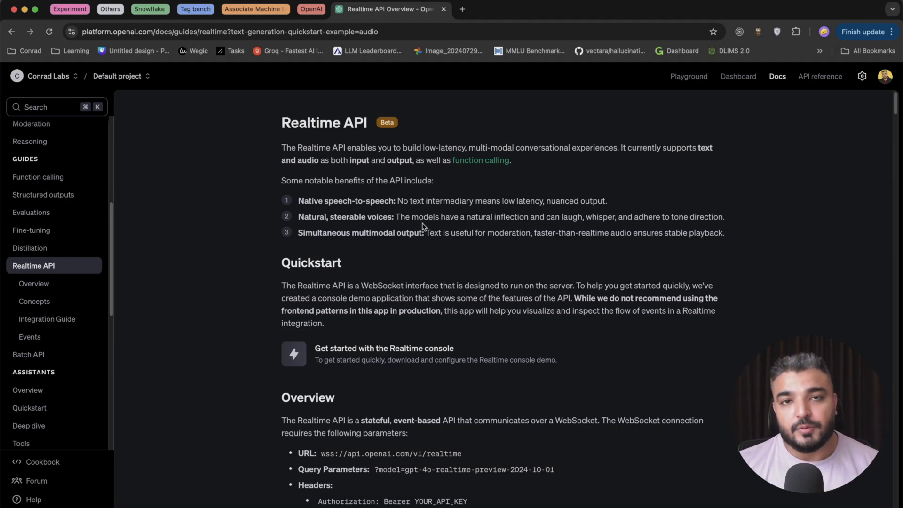
mouse_move(330, 218)
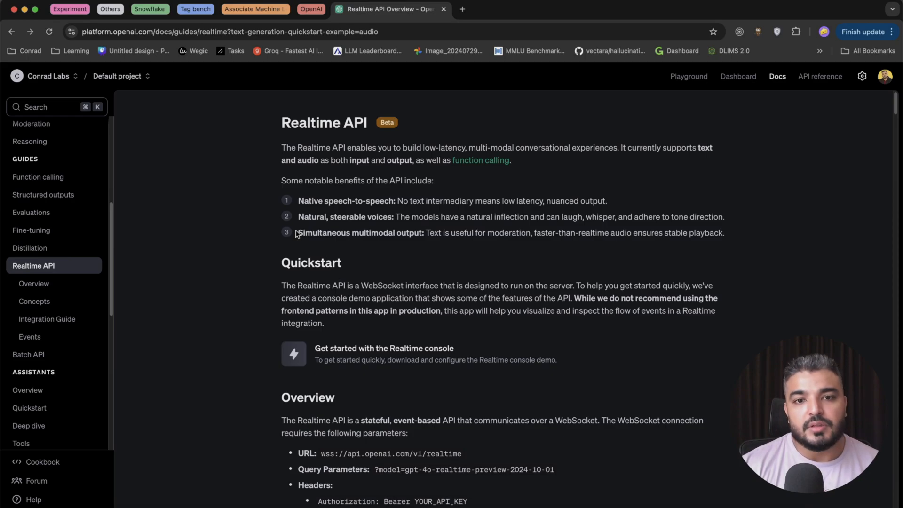
mouse_move(373, 252)
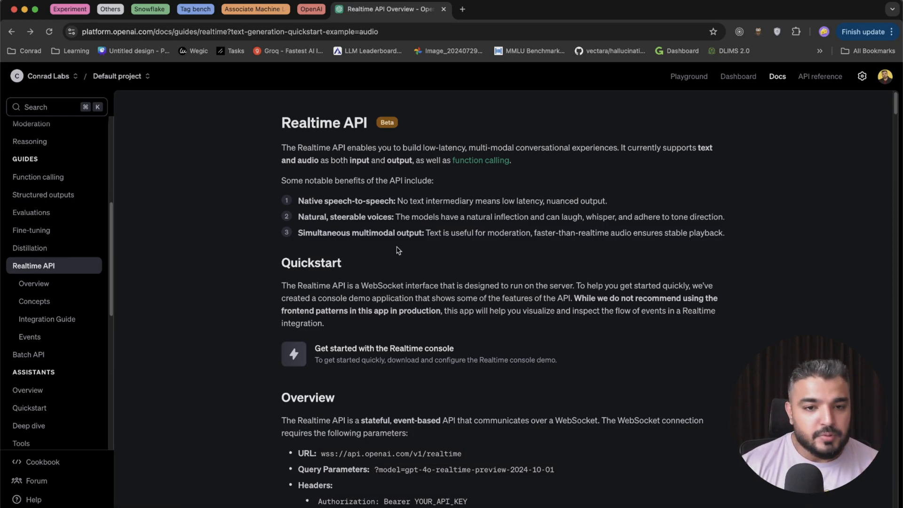
mouse_move(877, 117)
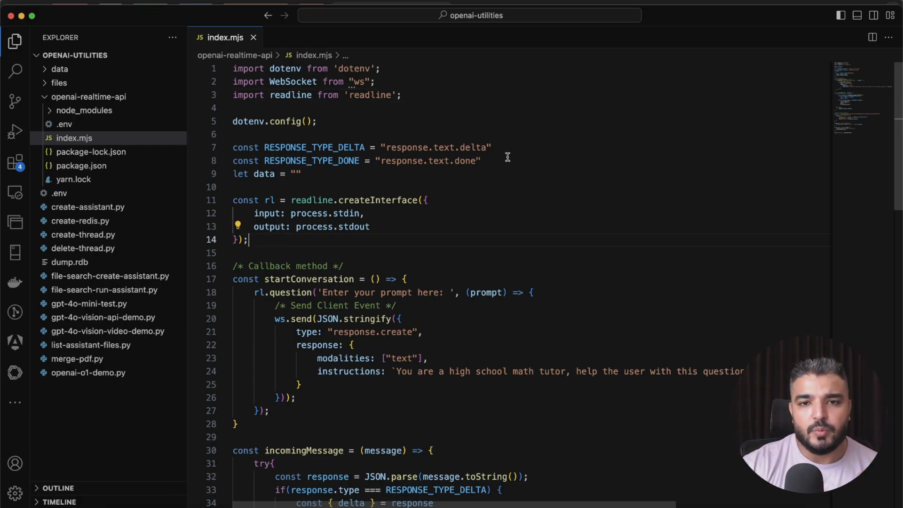
drag(232, 147, 481, 161)
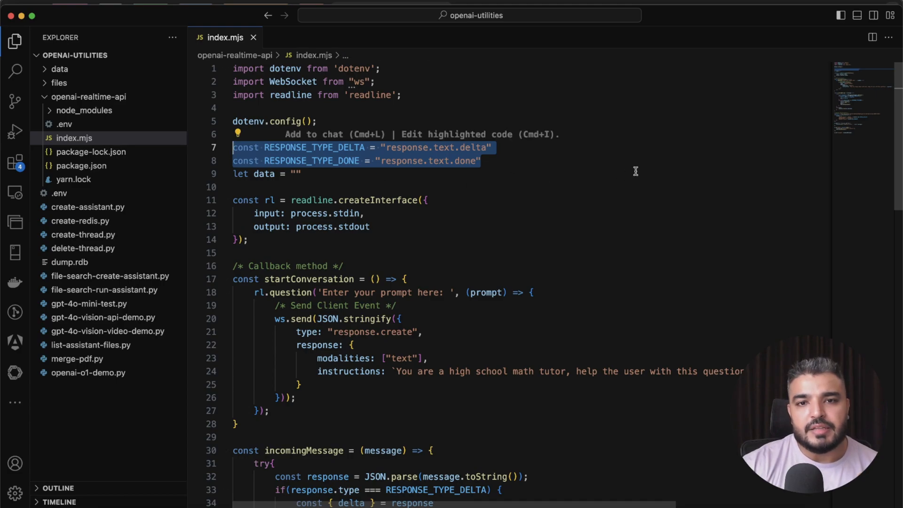
click(535, 167)
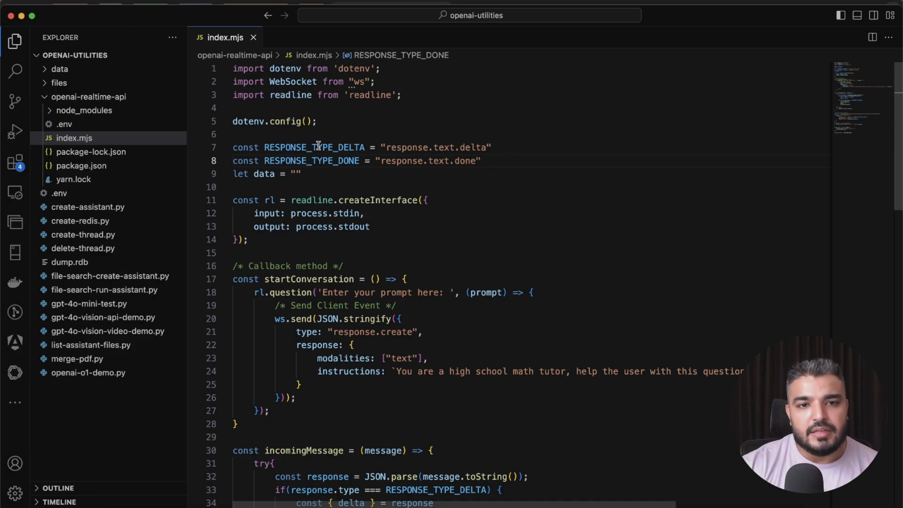
double_click(314, 146)
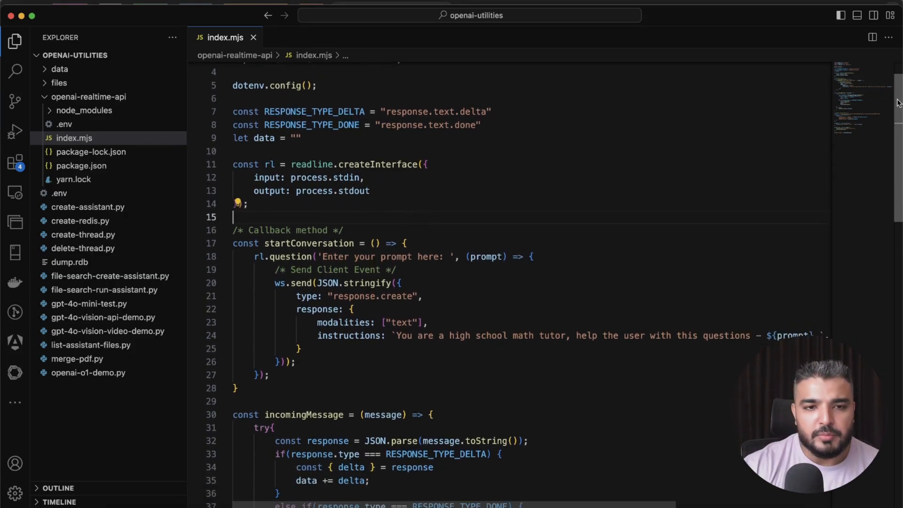
scroll(down, 3)
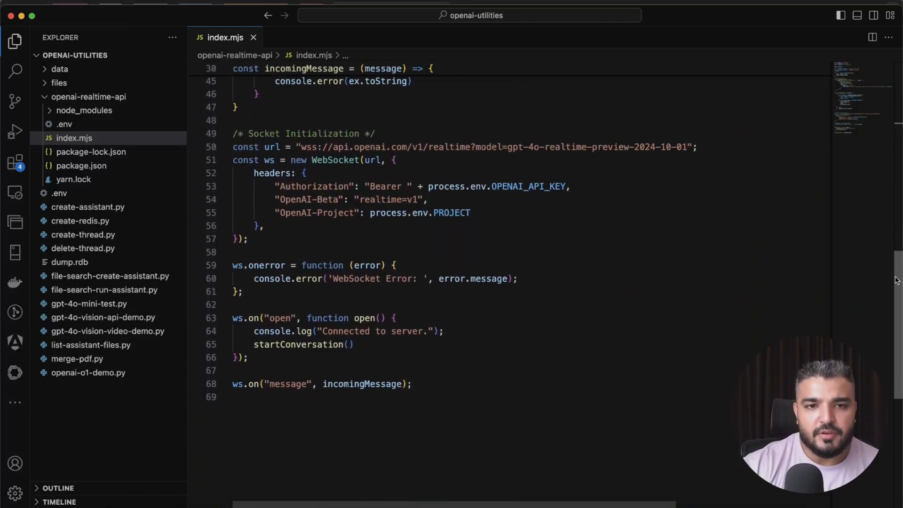
scroll(down, 3)
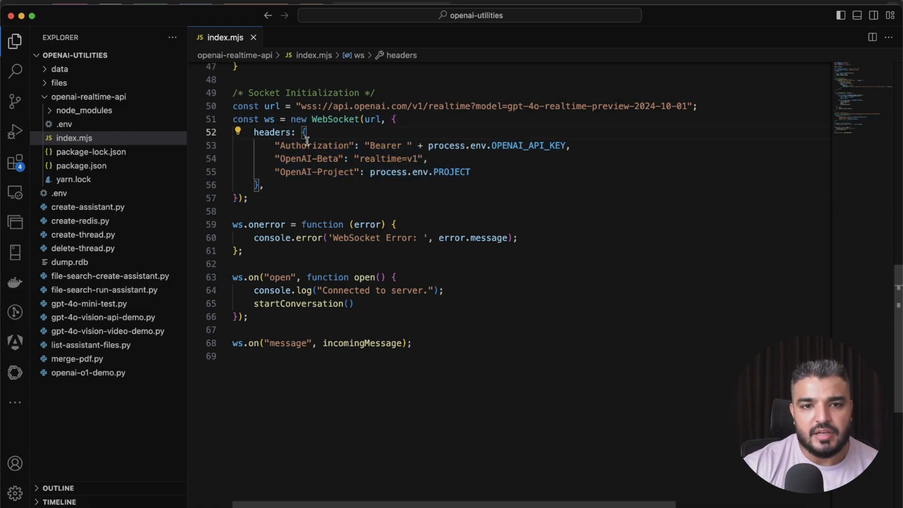
double_click(314, 145)
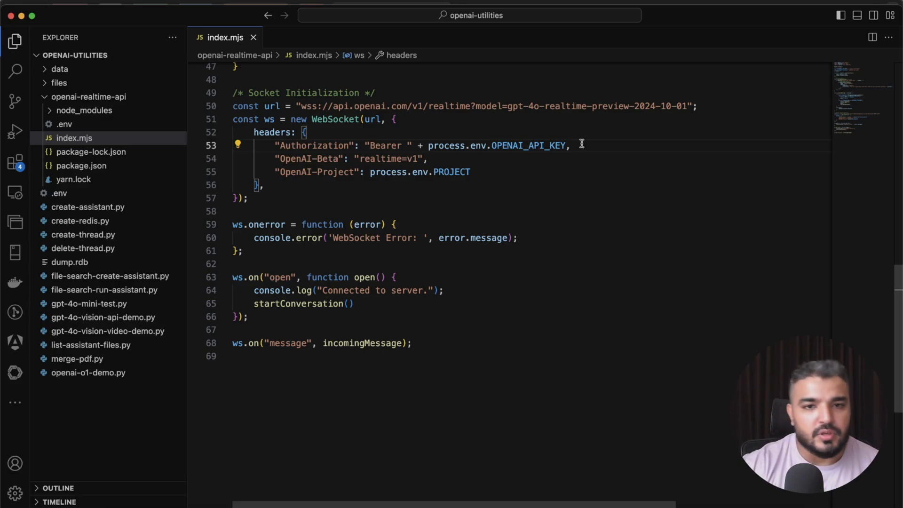
drag(275, 145, 568, 145)
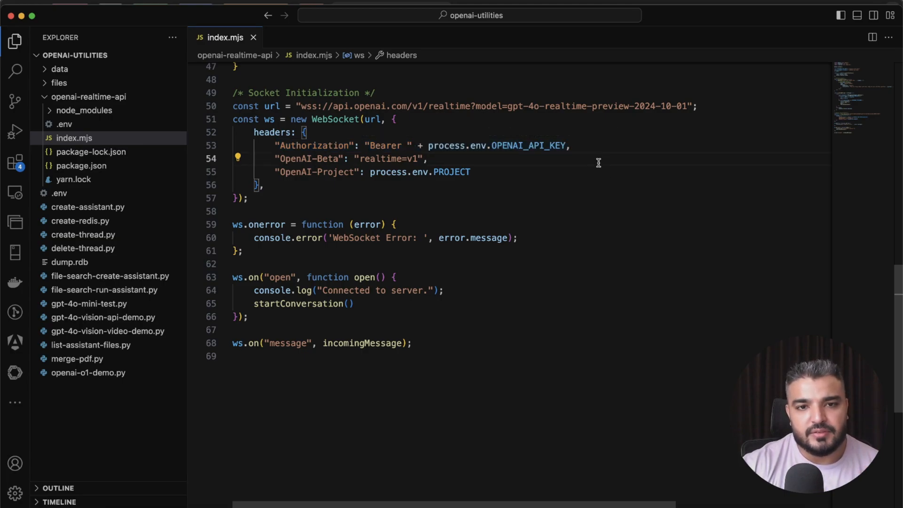
mouse_move(272, 174)
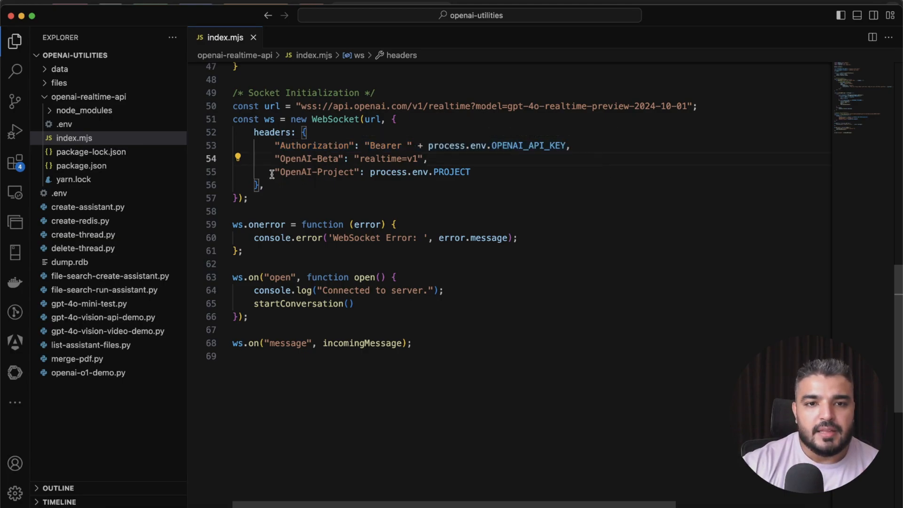
drag(277, 171, 323, 171)
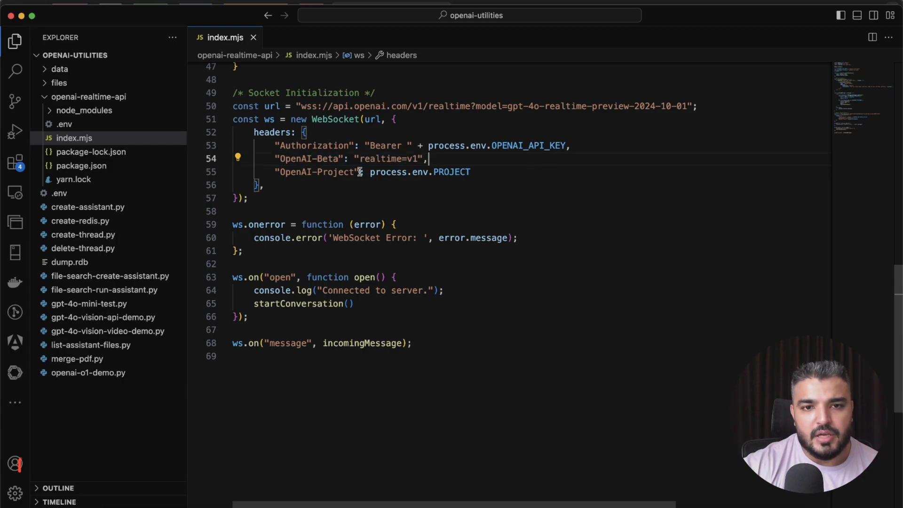
double_click(391, 159)
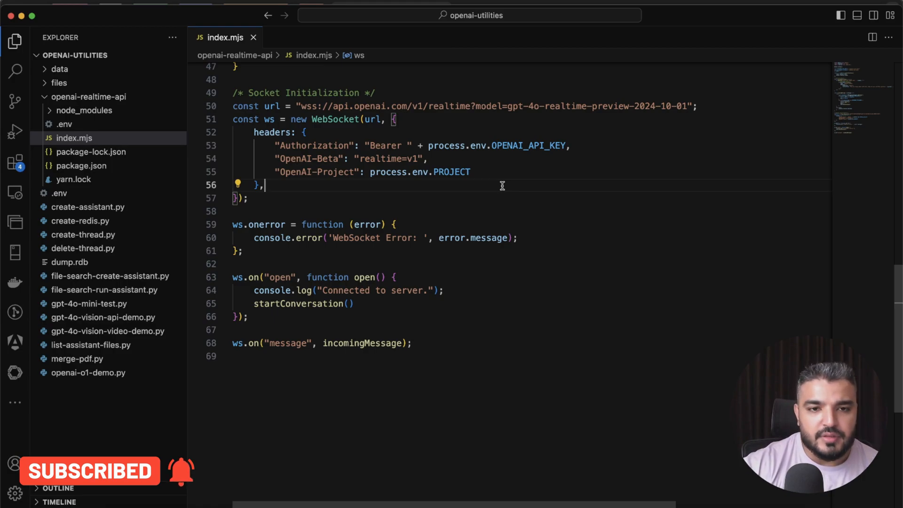
drag(232, 225, 242, 251)
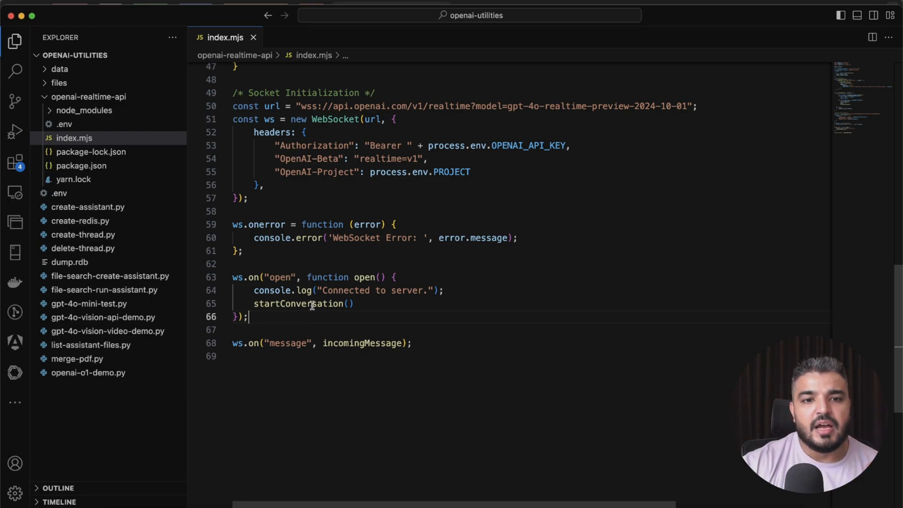
double_click(299, 304)
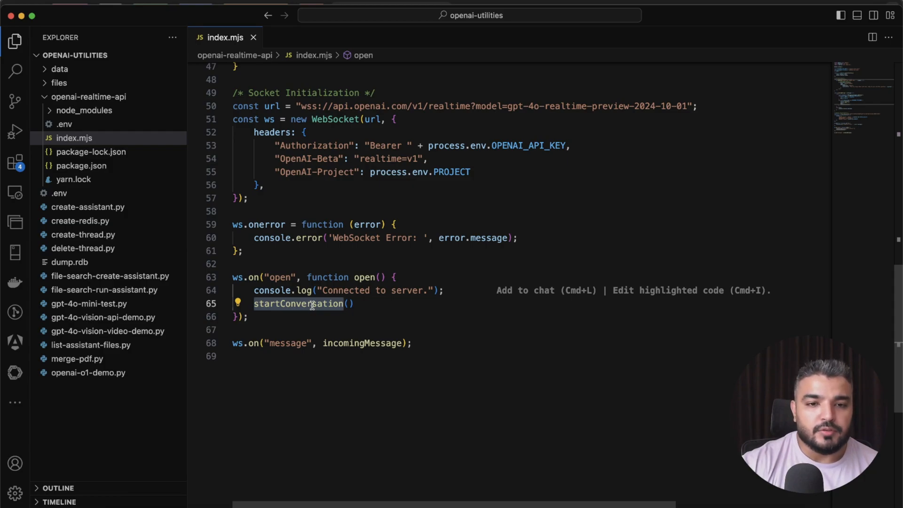
click(435, 342)
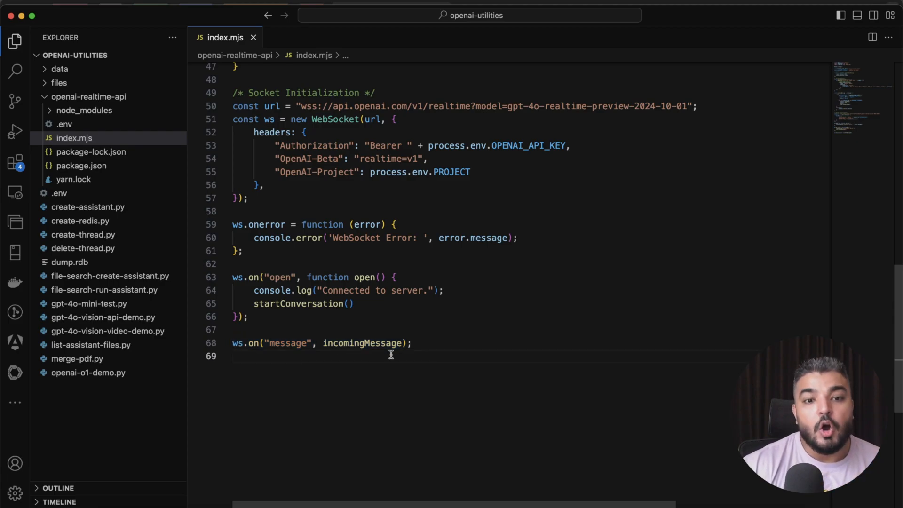
double_click(363, 343)
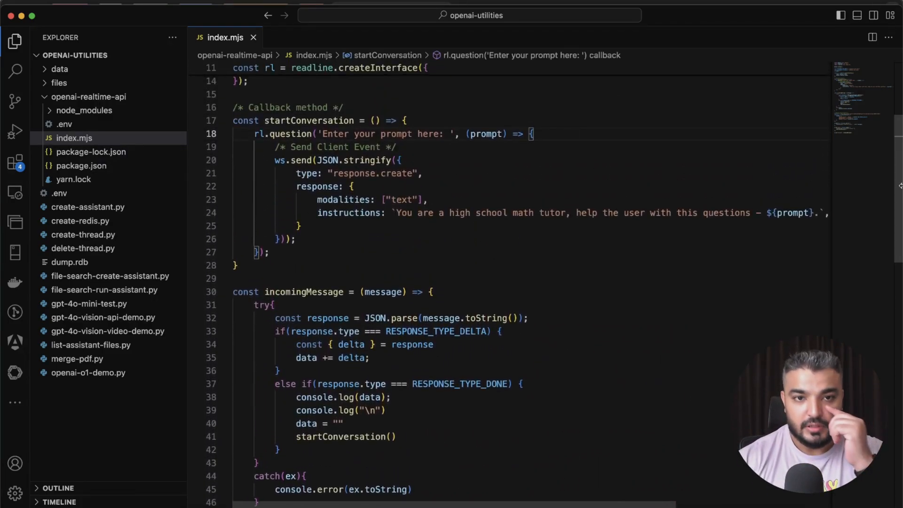
mouse_move(314, 121)
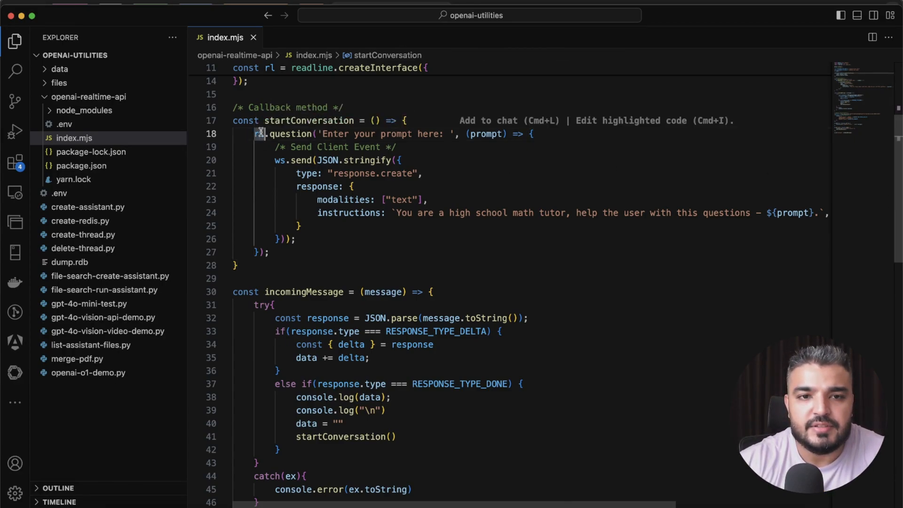
mouse_move(264, 134)
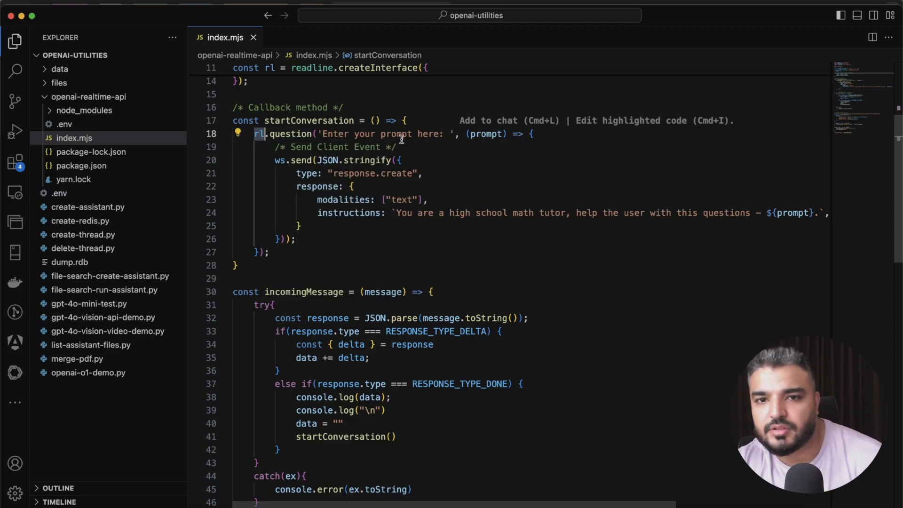
mouse_move(474, 156)
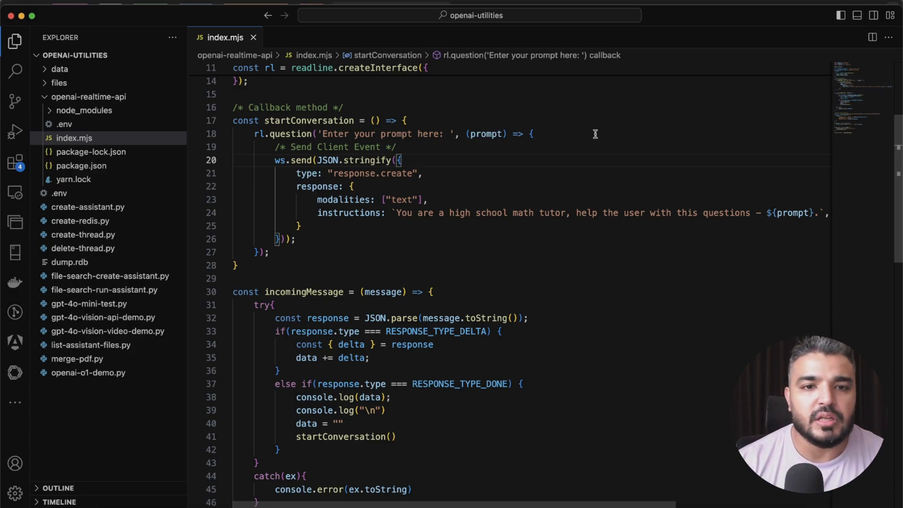
mouse_move(288, 178)
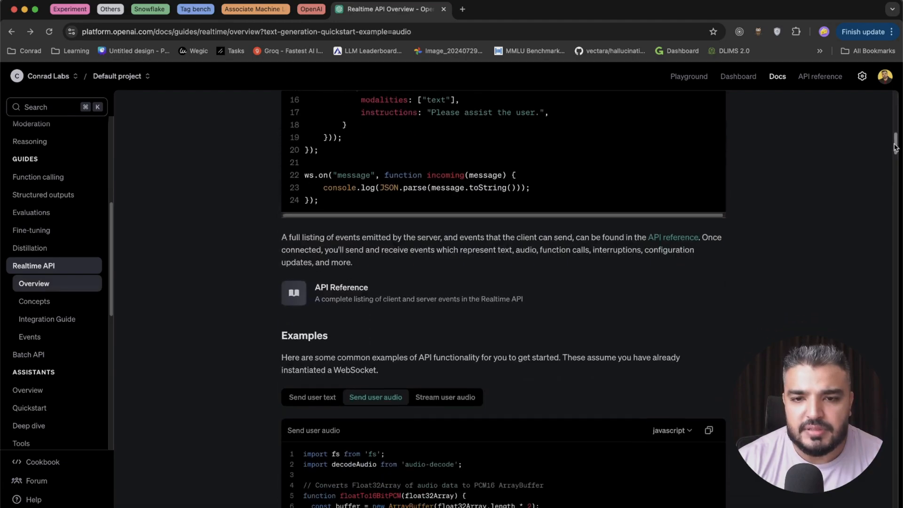
Navigate the Realtime API reference to the Server events section showing response.created and response.done
click(672, 237)
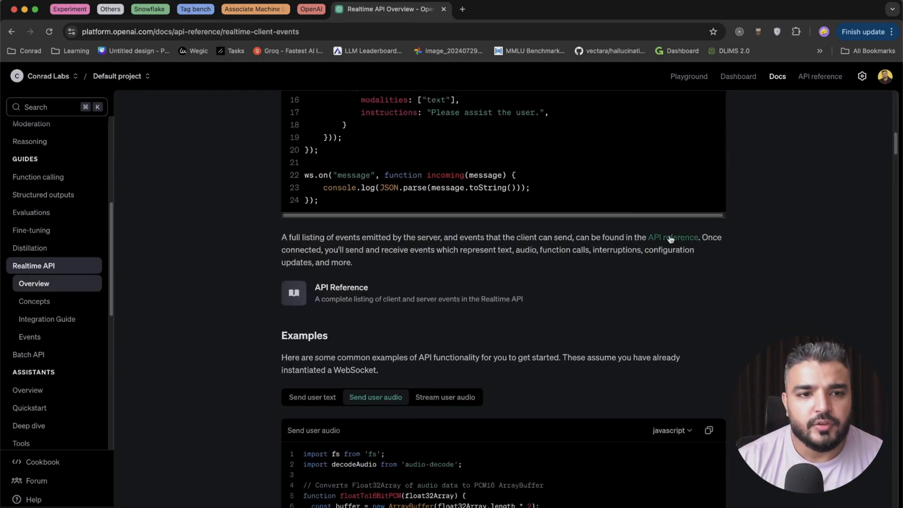
click(673, 237)
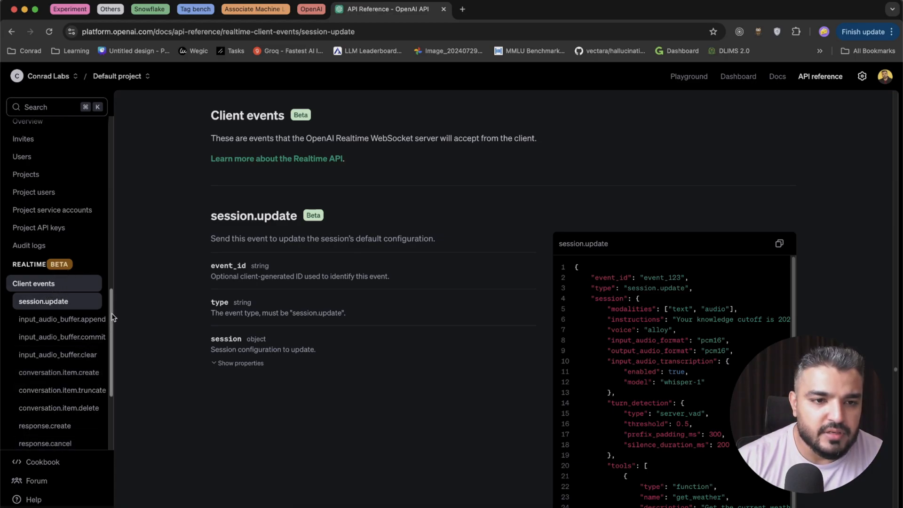
scroll(down, 3)
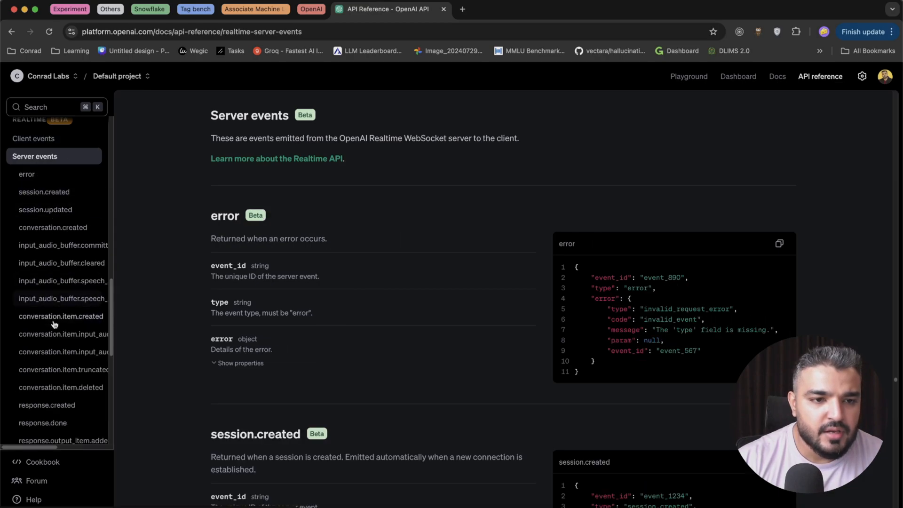
click(47, 405)
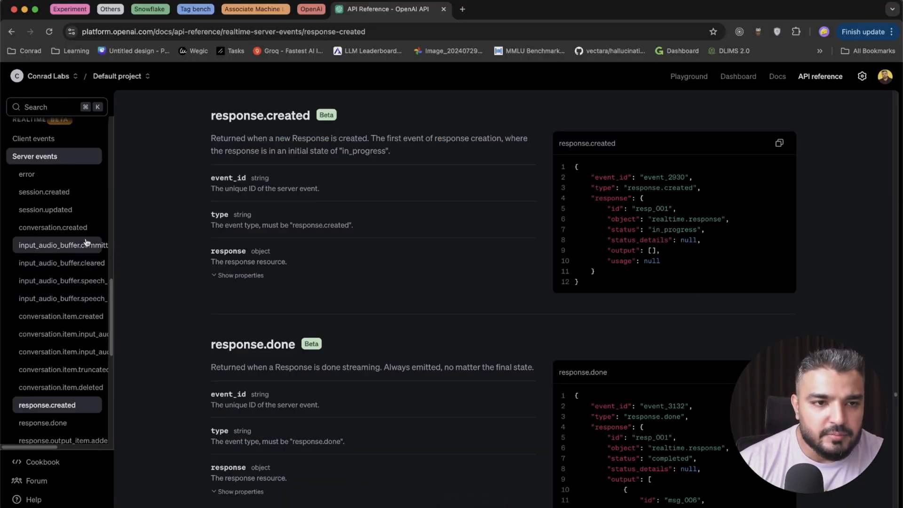
Read the response.create client event description, then view the conversation.item.create reference with its JSON example
click(34, 138)
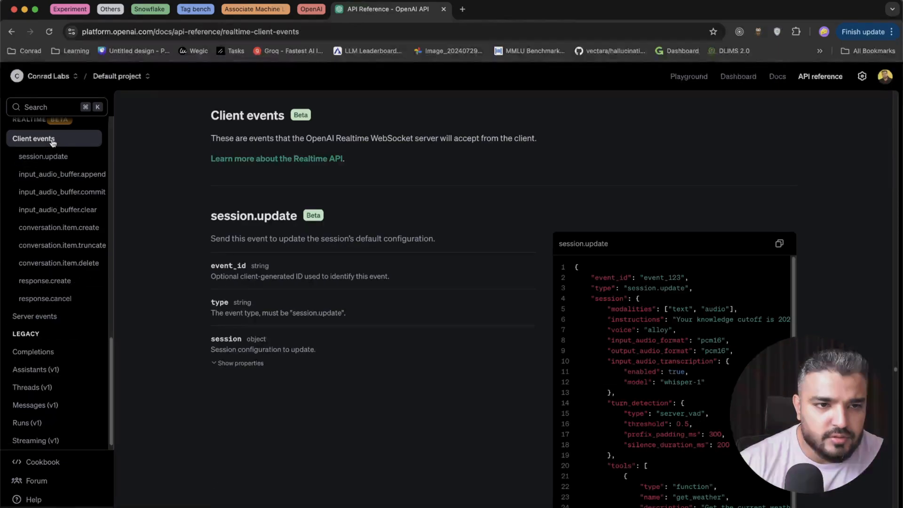
click(44, 280)
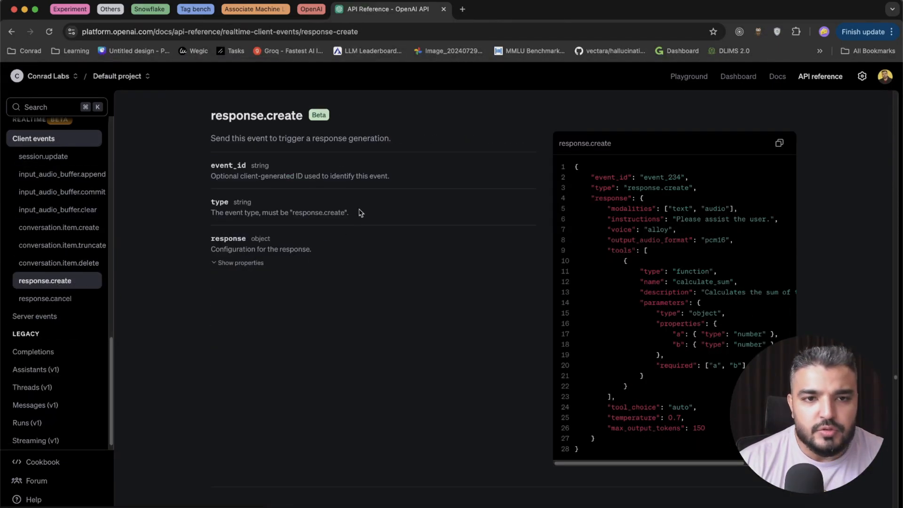
drag(211, 138, 390, 139)
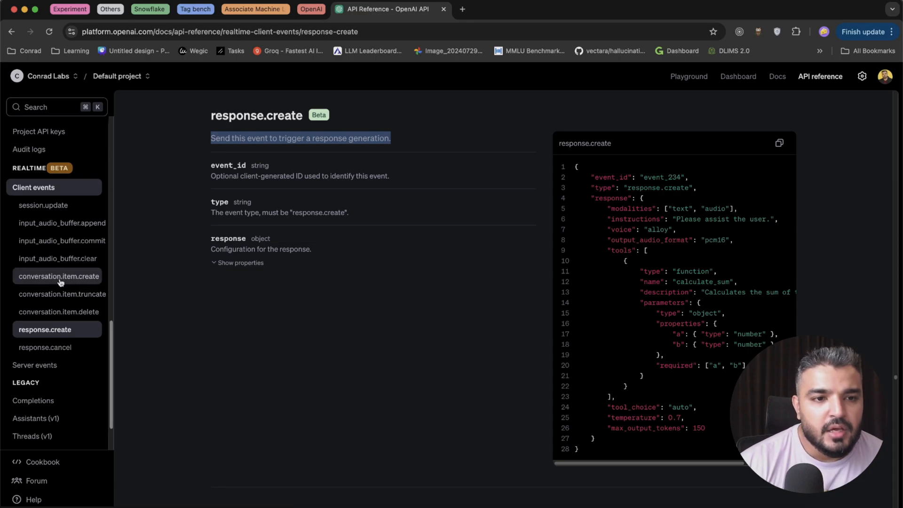
click(57, 276)
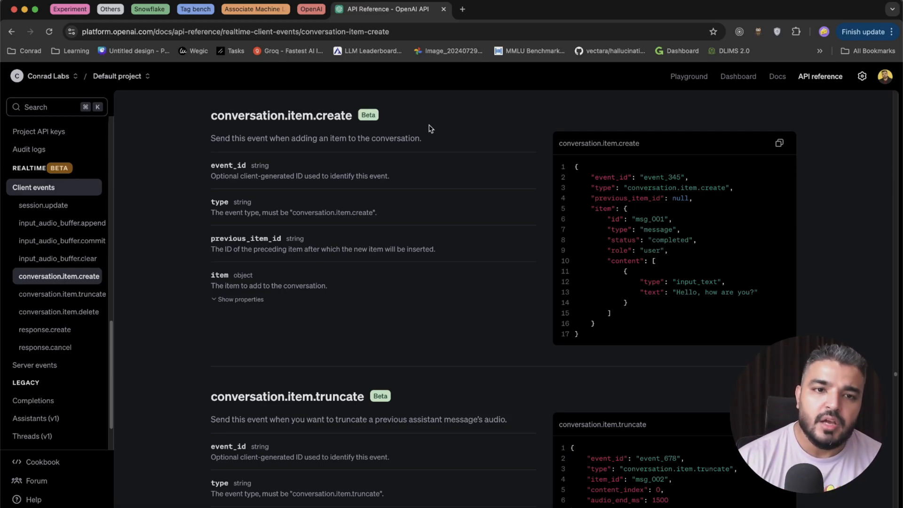
mouse_move(265, 243)
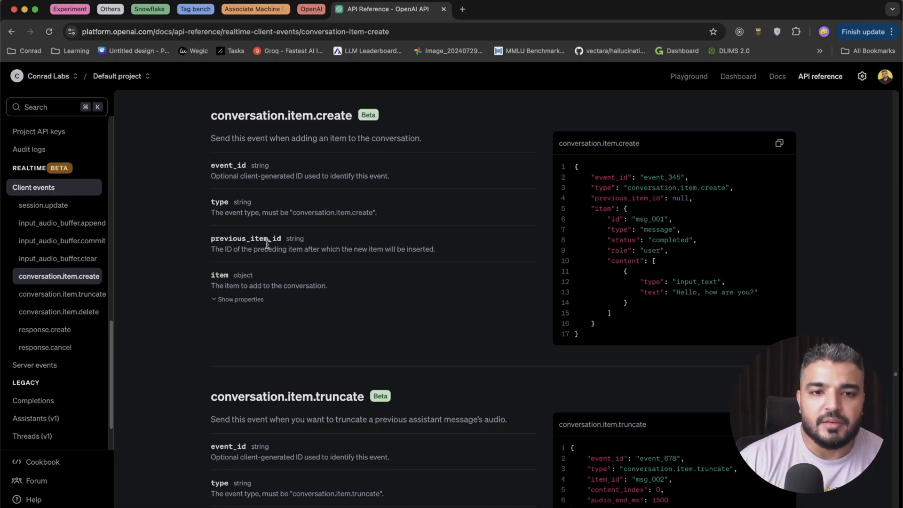
mouse_move(245, 238)
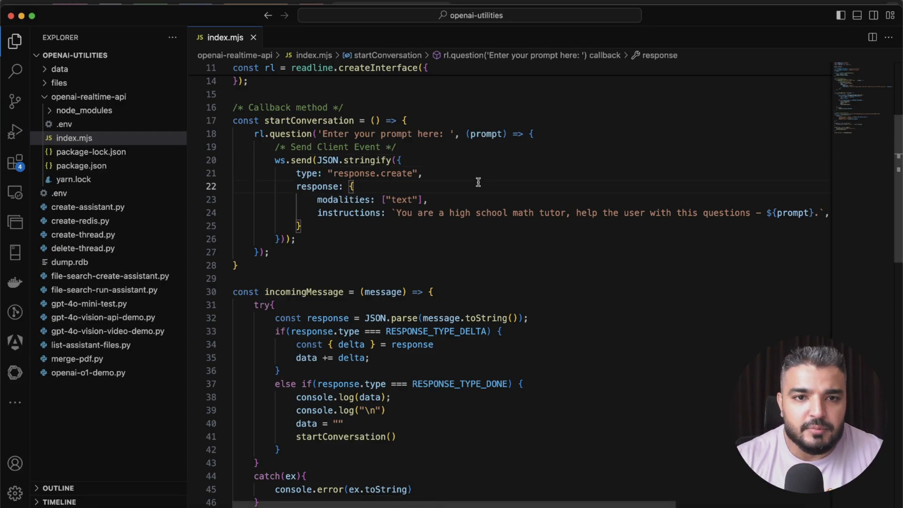
double_click(359, 174)
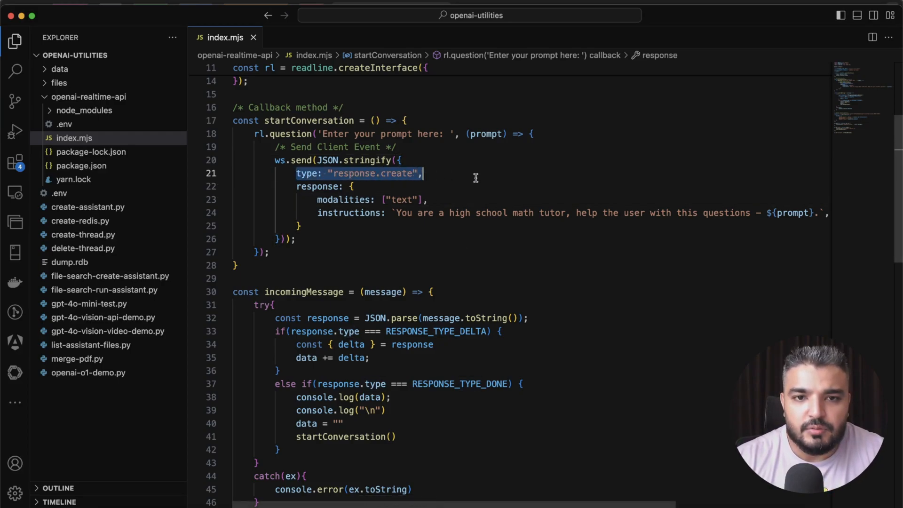
drag(422, 173, 296, 239)
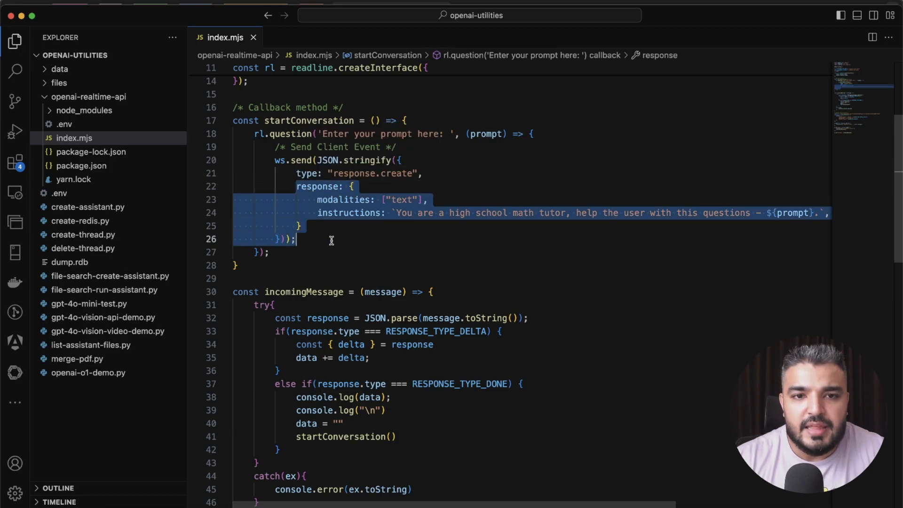
click(305, 206)
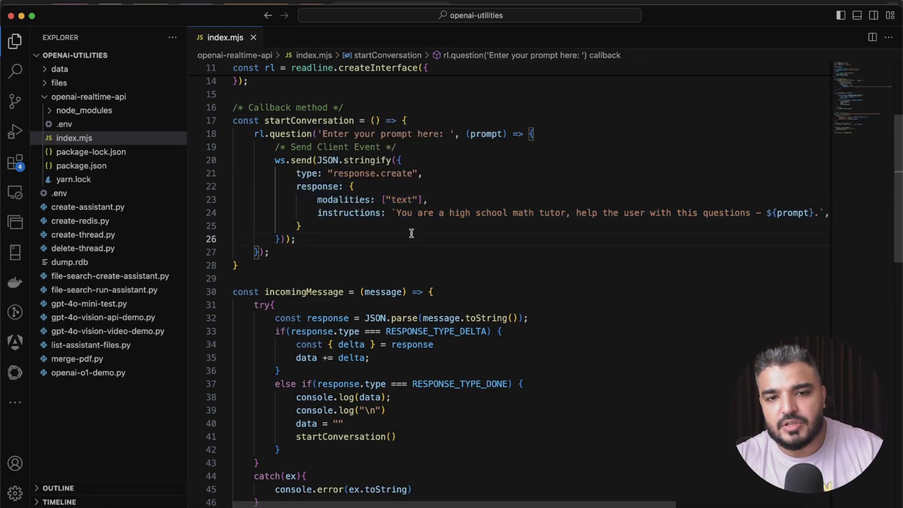
mouse_move(426, 250)
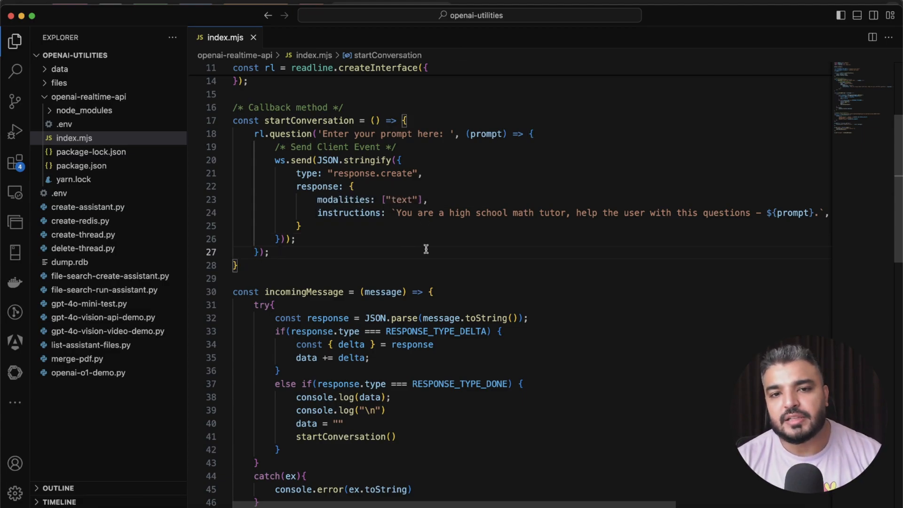
double_click(348, 213)
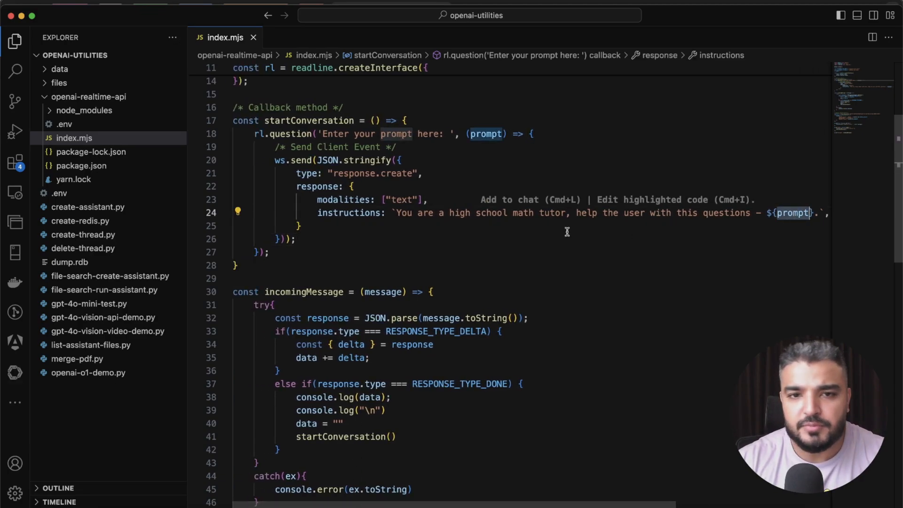
mouse_move(476, 125)
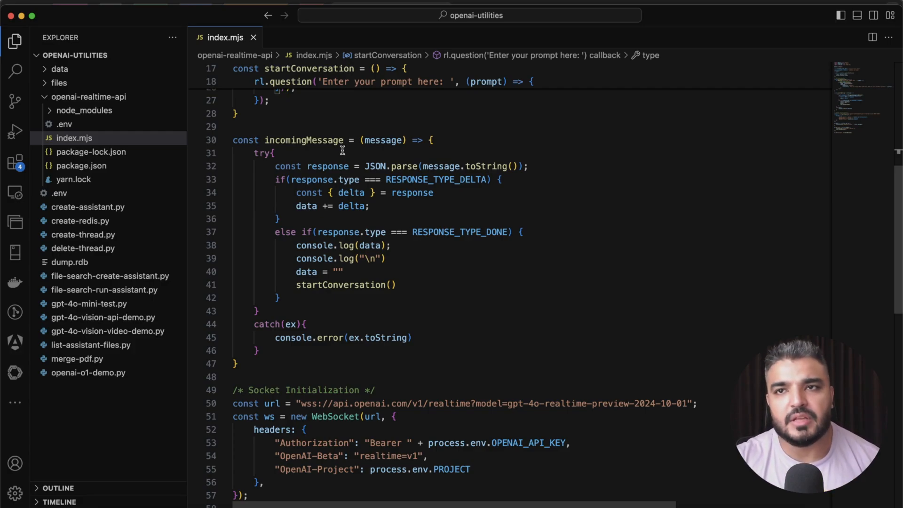
mouse_move(260, 164)
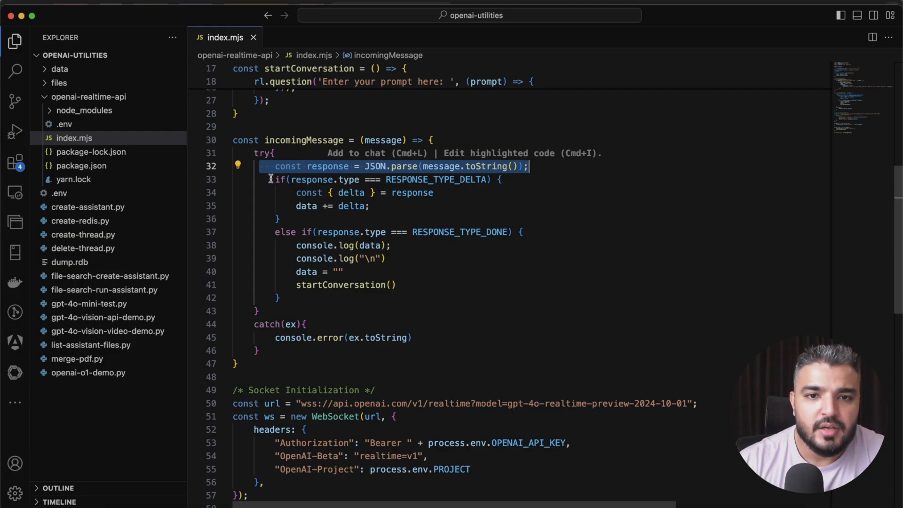
drag(275, 166, 282, 298)
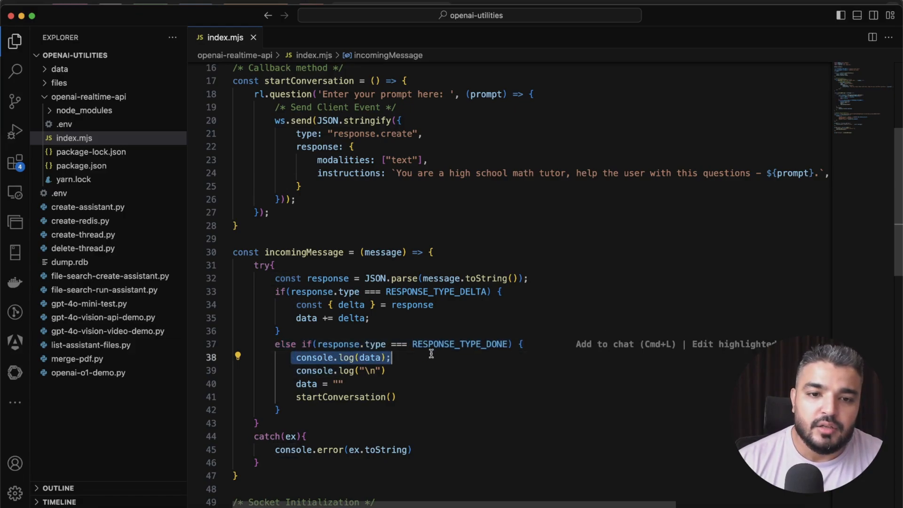
click(328, 371)
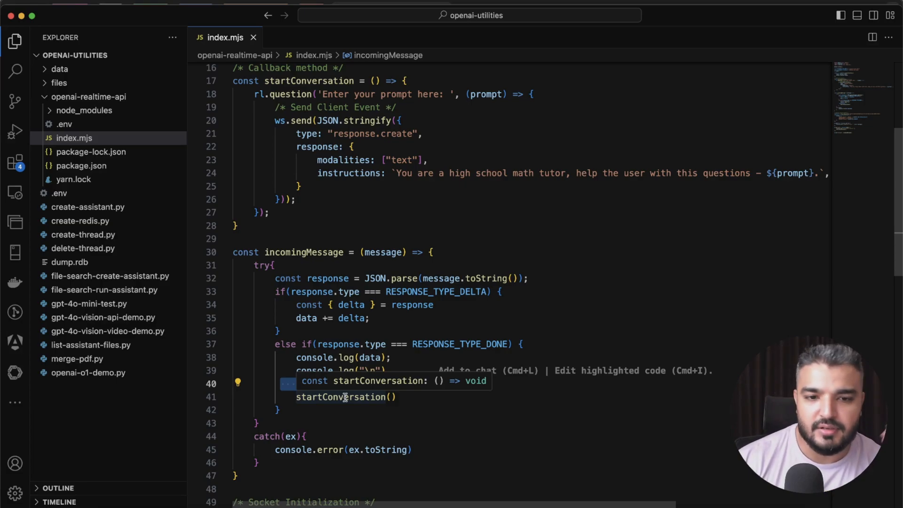
text(data = "")
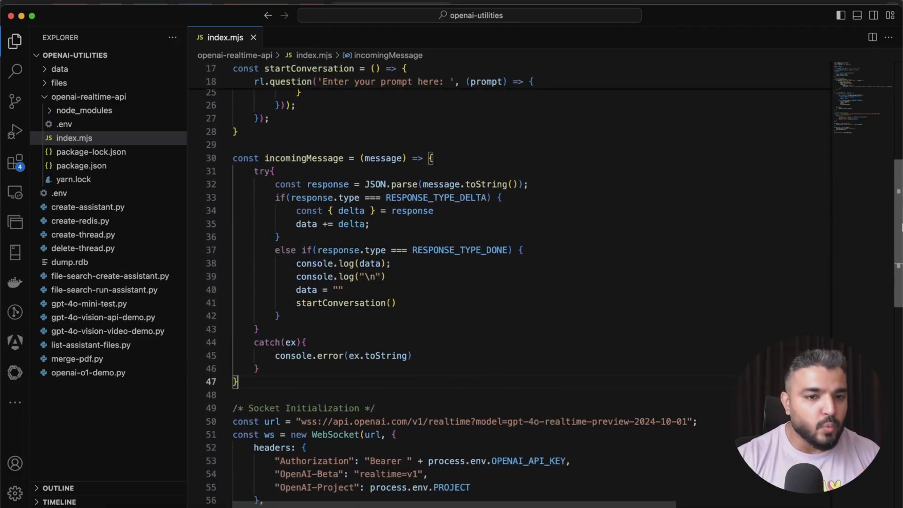
Scroll the terminal output where node index.mjs reports 'Connected to server.' and awaits a prompt
scroll(down, 3)
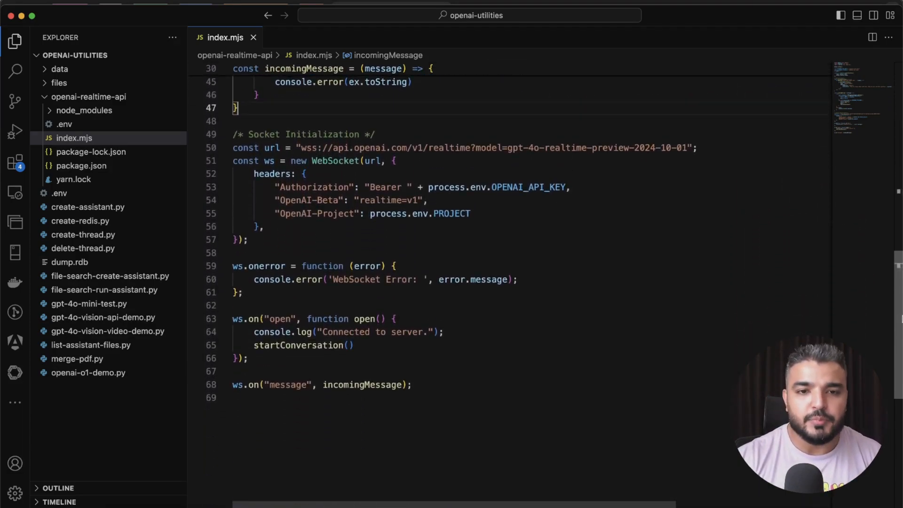
scroll(up, 3)
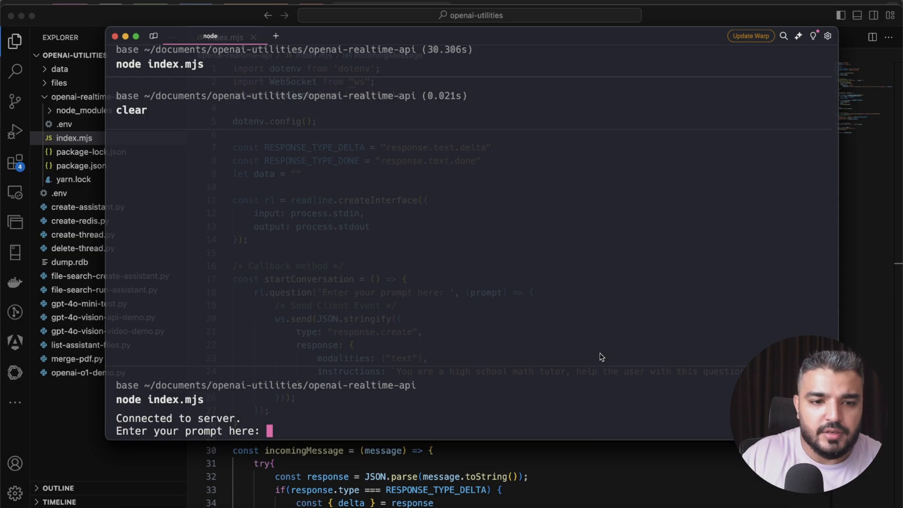
Ask the running tutor 'what is 2+2' and 'what is 3+5' and get its answers
text(w)
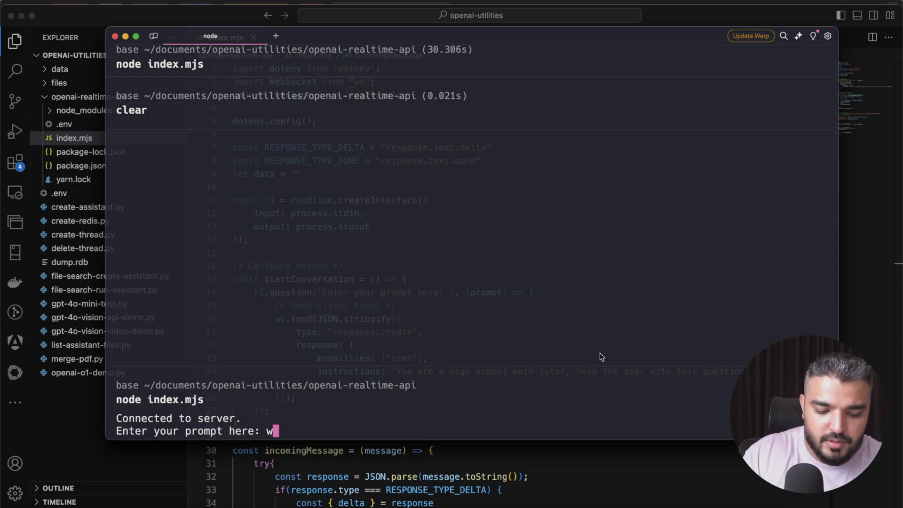
text(hat is 2+2)
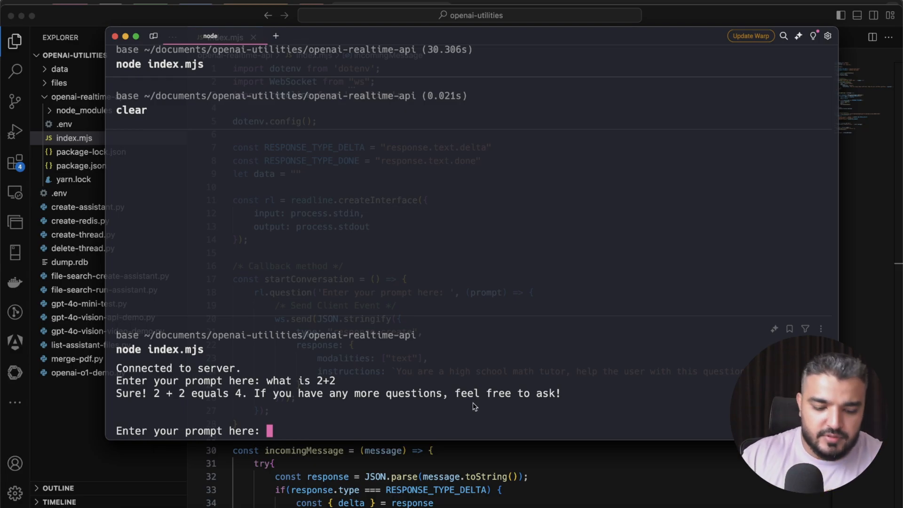
text(what)
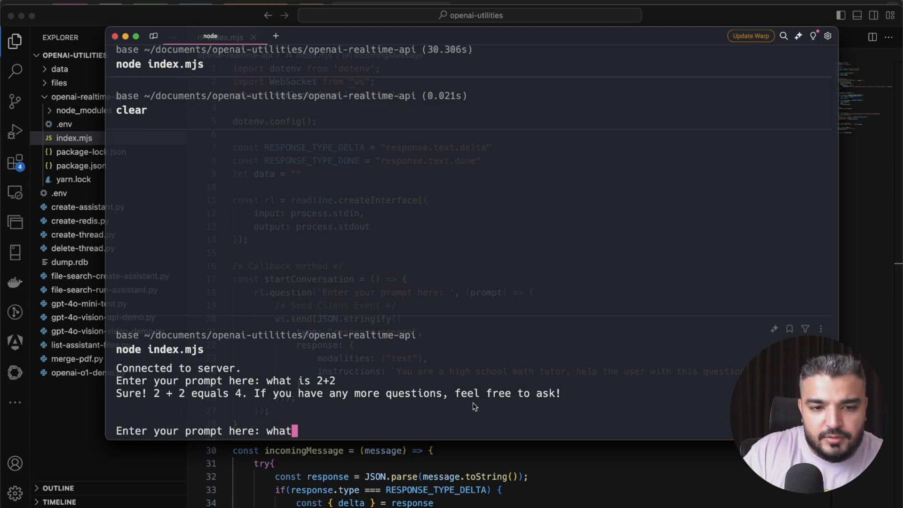
text(is 3+5)
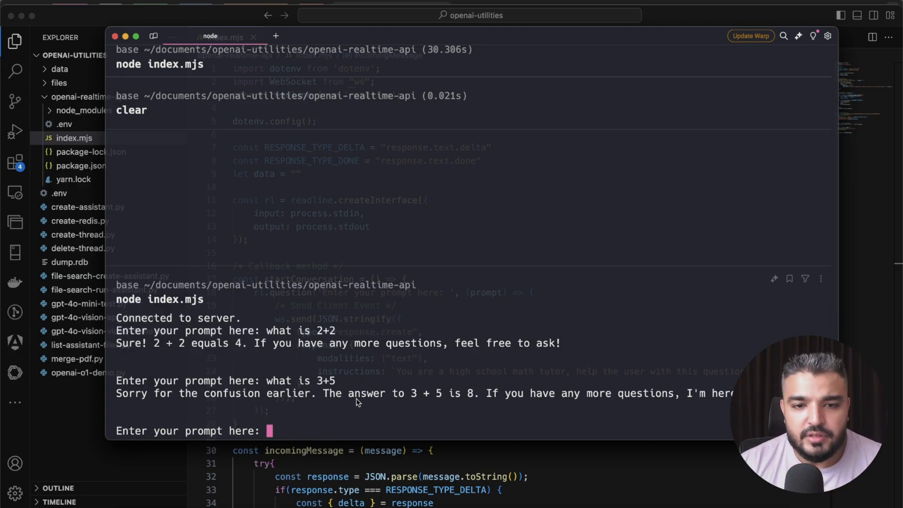
mouse_move(466, 405)
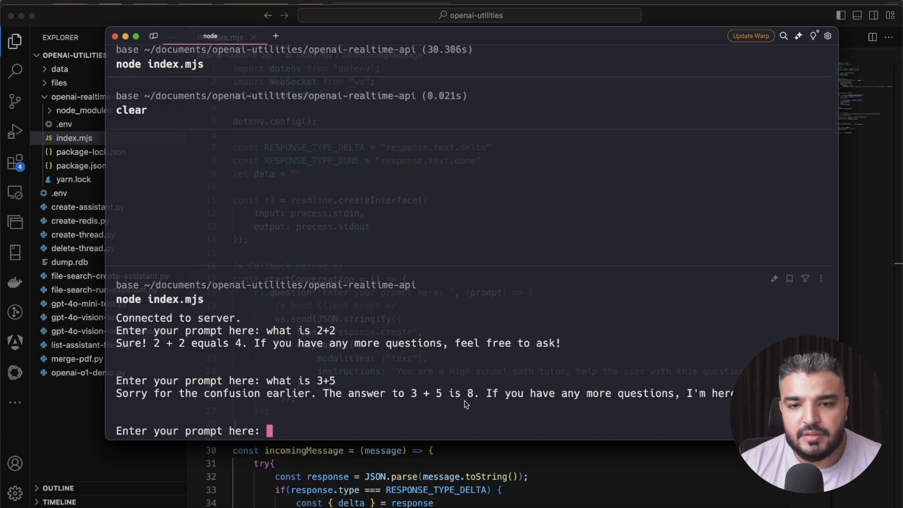
mouse_move(564, 413)
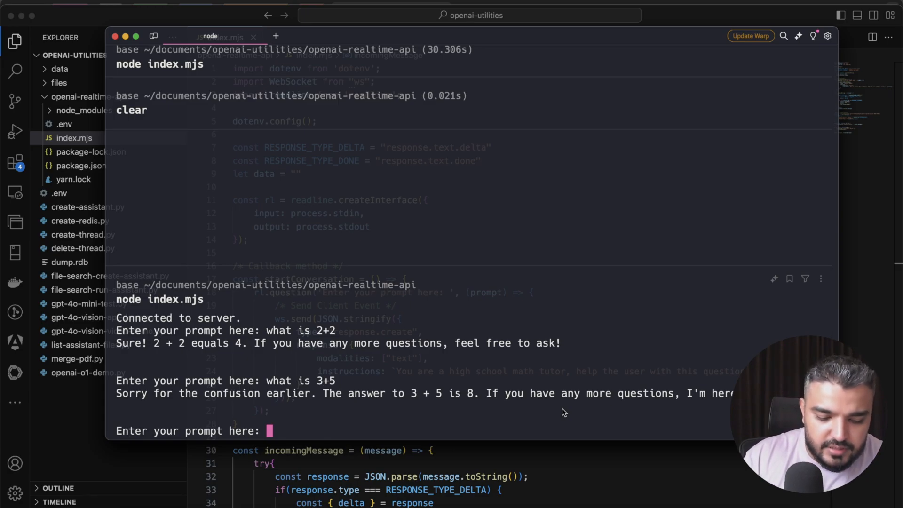
Submit a third prompt asking 'what is square root of 4'
text(what is)
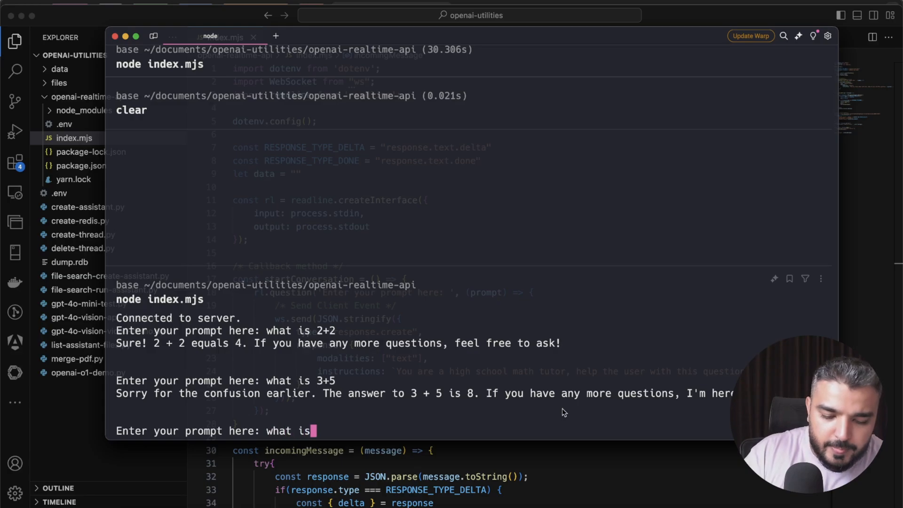
text(square root of)
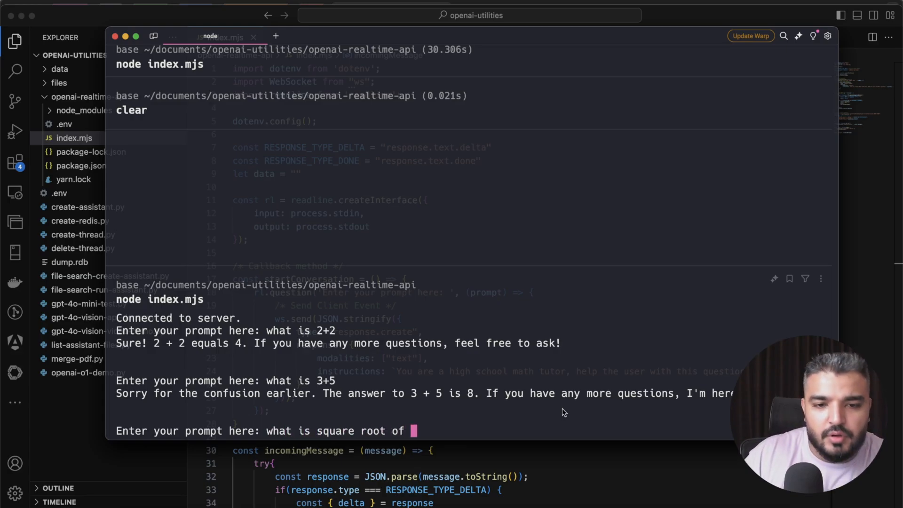
text(4)
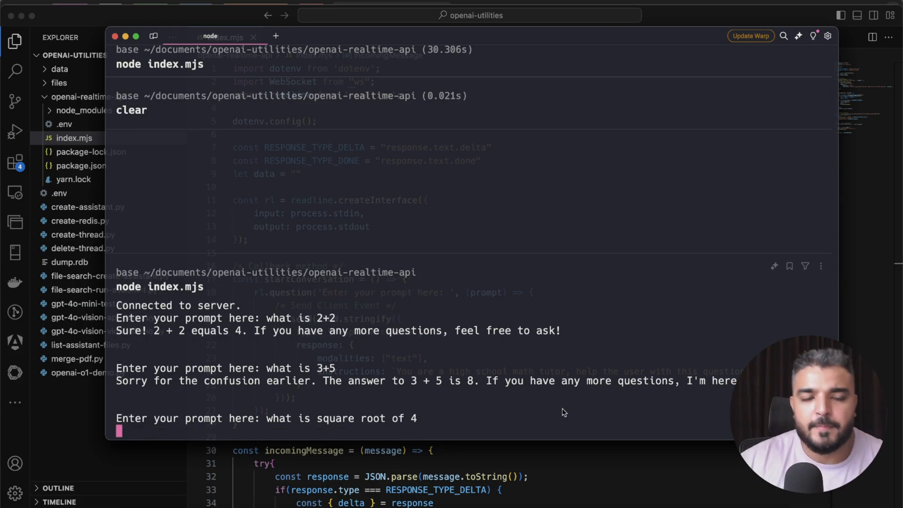